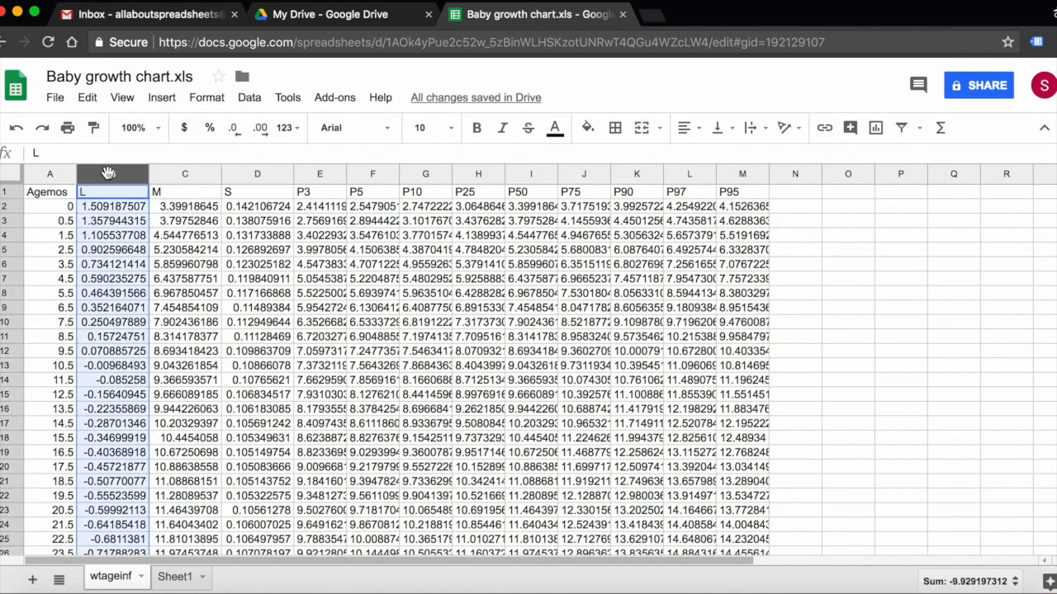
# Insert one blank column to the left of the L column
pyautogui.rightClick(112, 173)
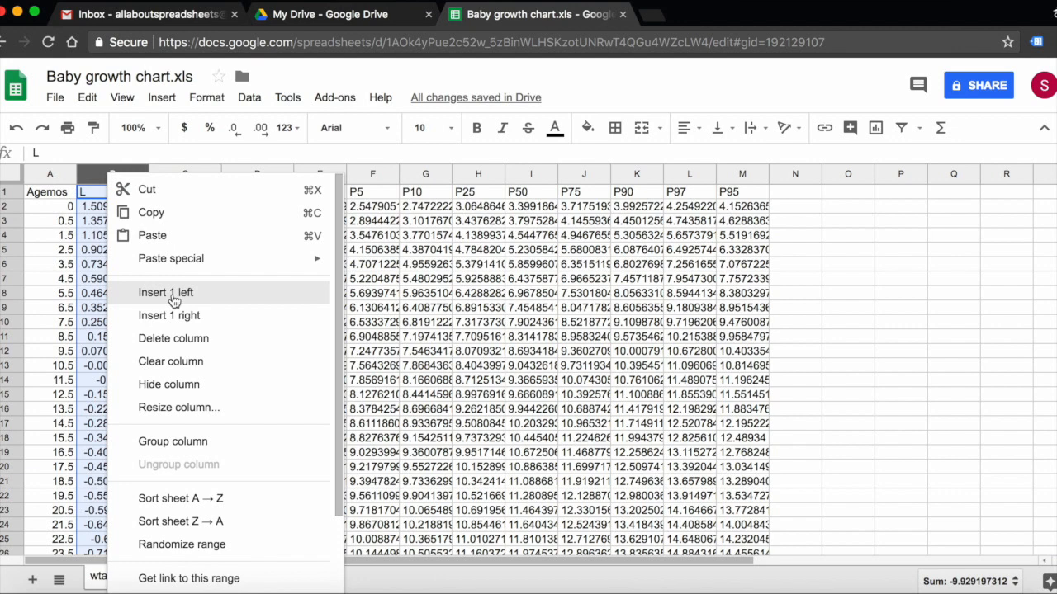
pyautogui.moveTo(174, 299)
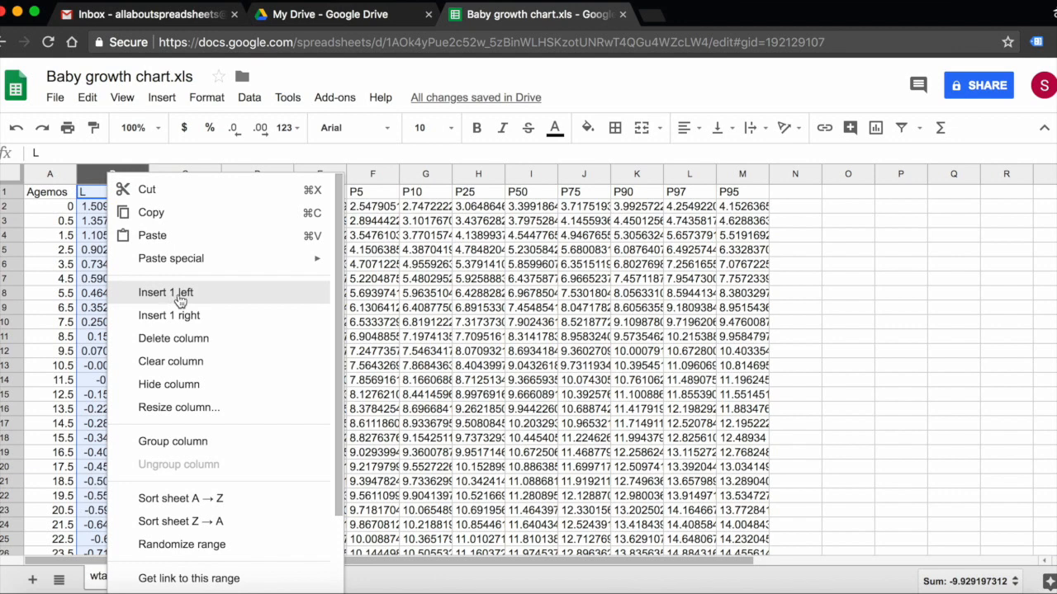
pyautogui.click(165, 292)
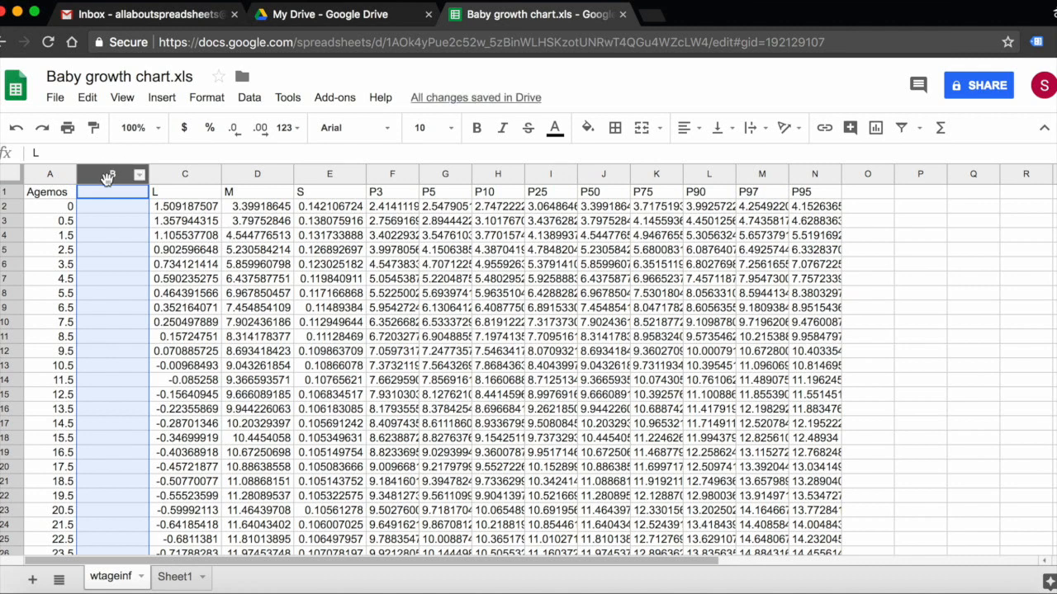
# Bring up the options for the new blank column B
pyautogui.rightClick(112, 173)
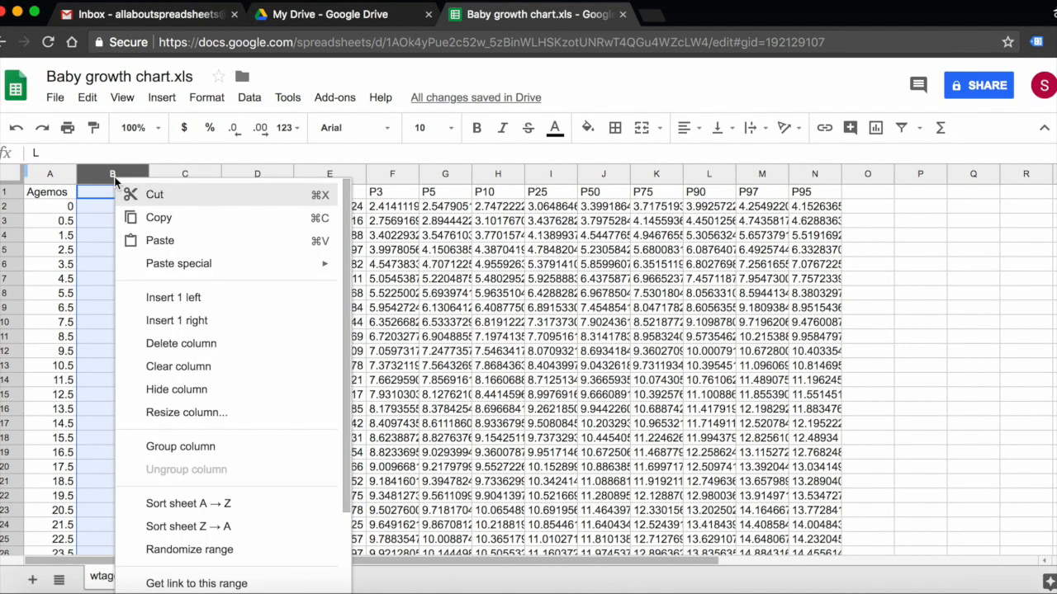
pyautogui.moveTo(239, 343)
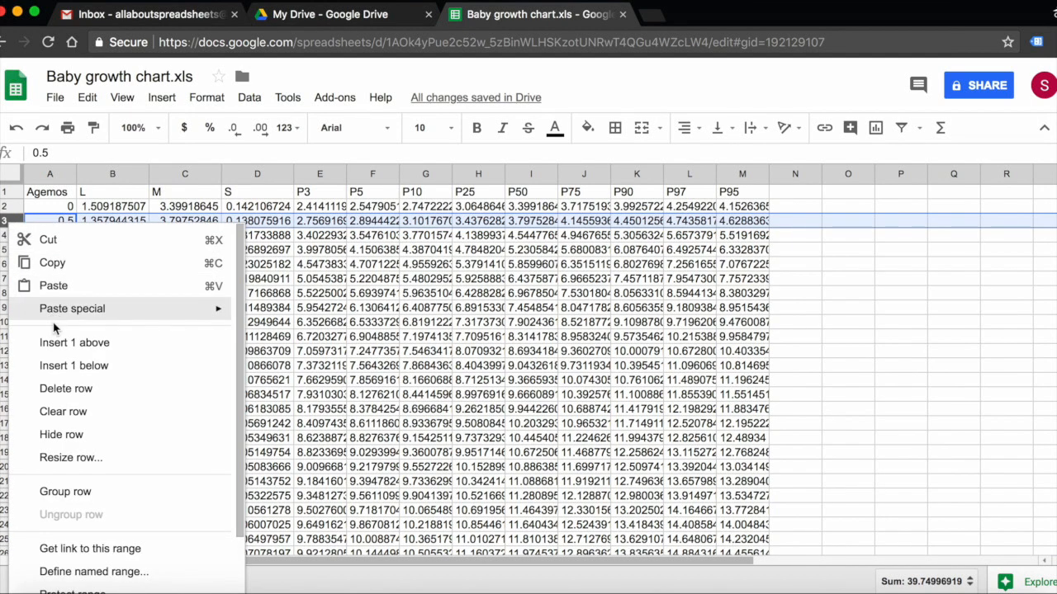
pyautogui.moveTo(75, 365)
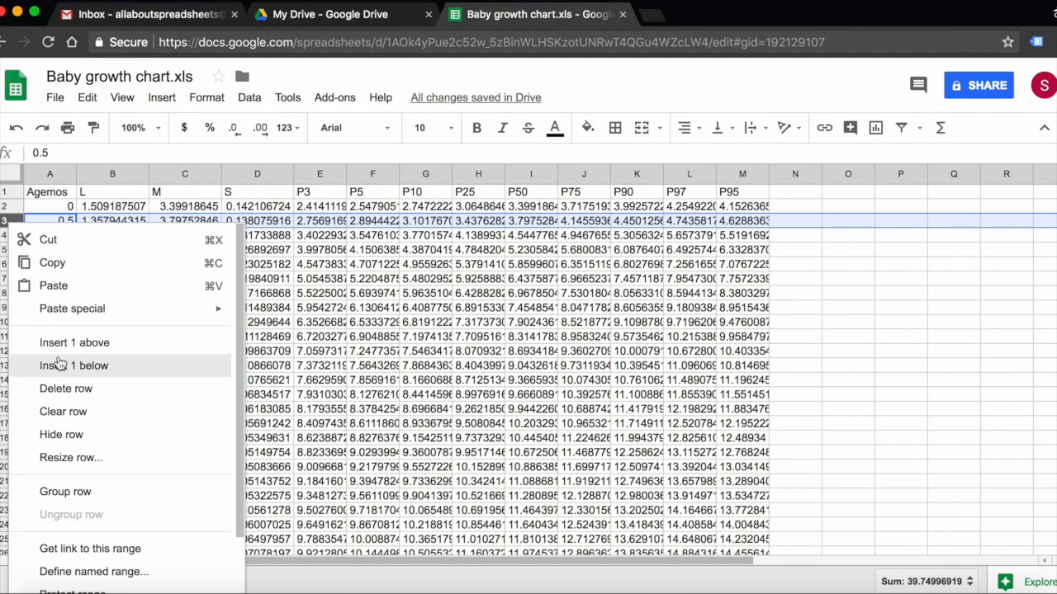
pyautogui.click(74, 342)
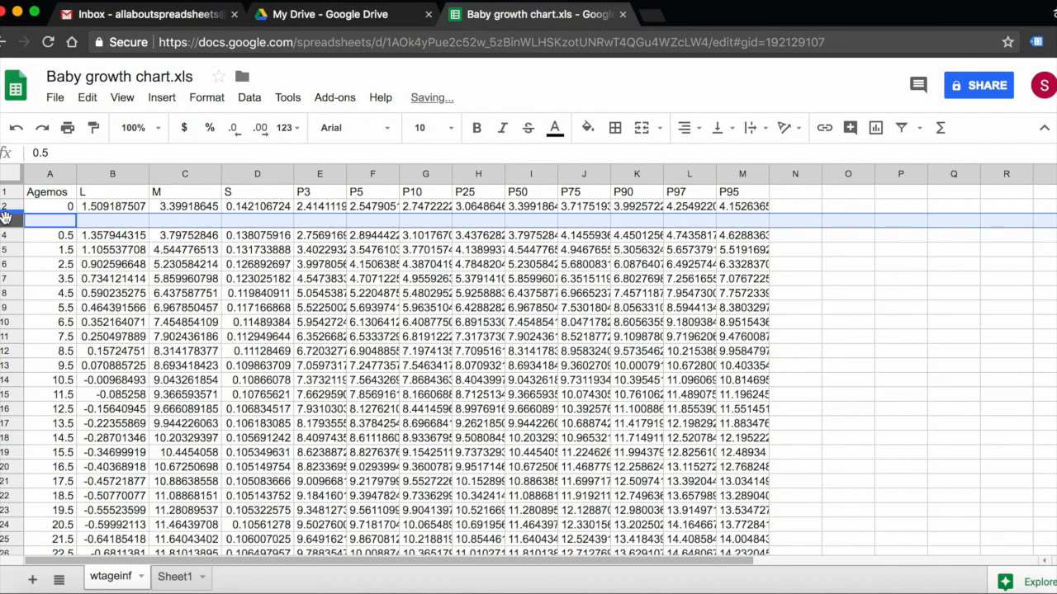
pyautogui.rightClick(25, 219)
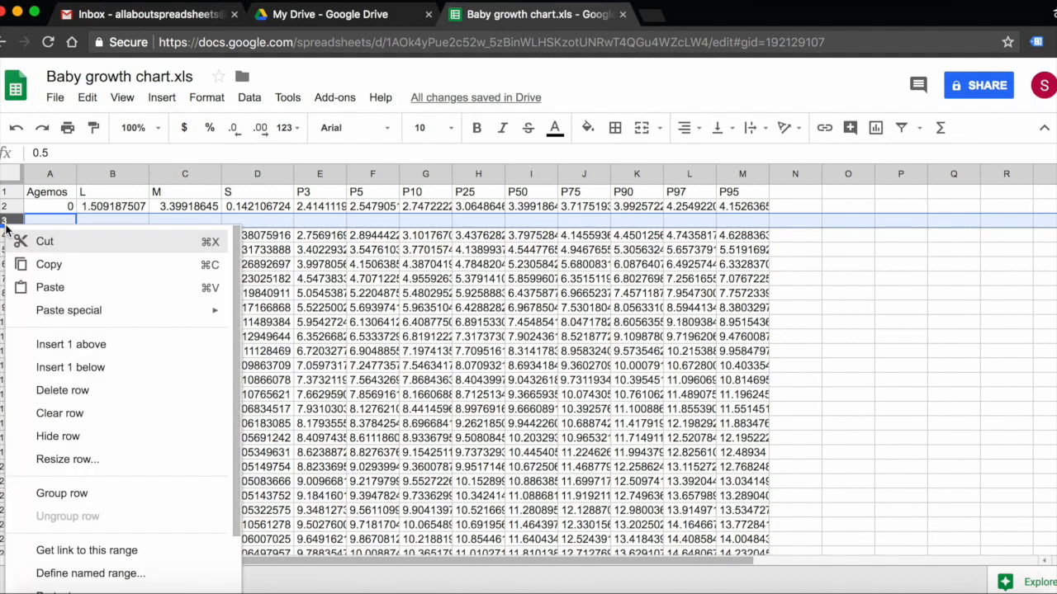
pyautogui.moveTo(79, 390)
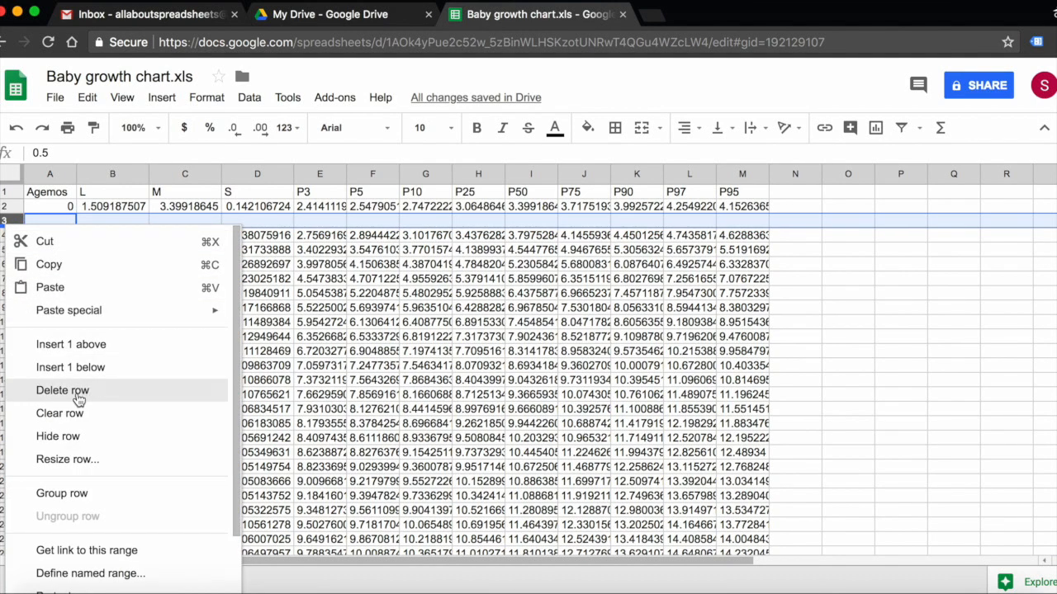
pyautogui.click(63, 390)
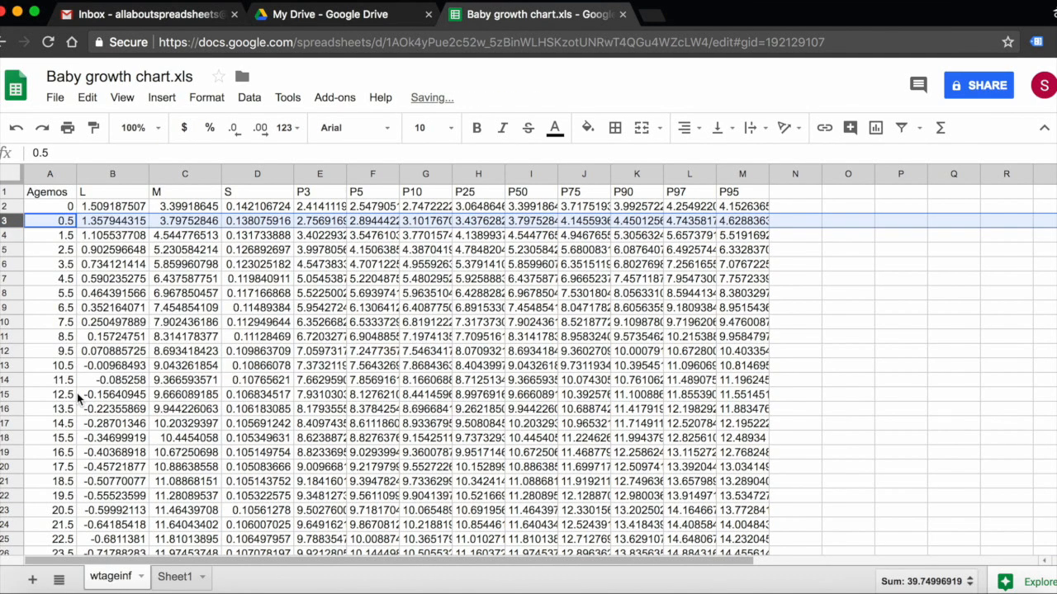
pyautogui.click(258, 234)
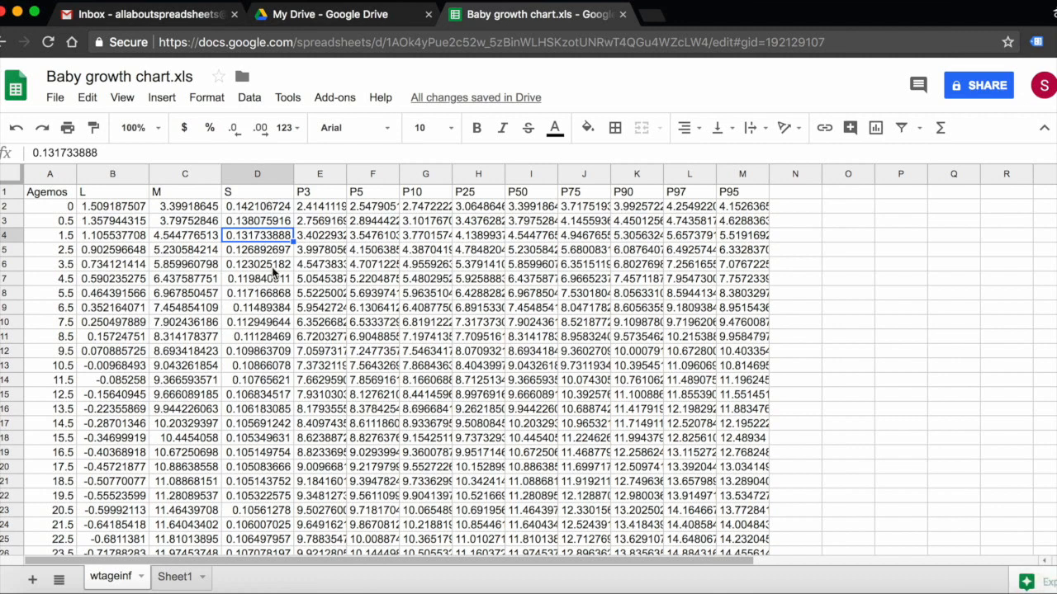
pyautogui.moveTo(188, 179)
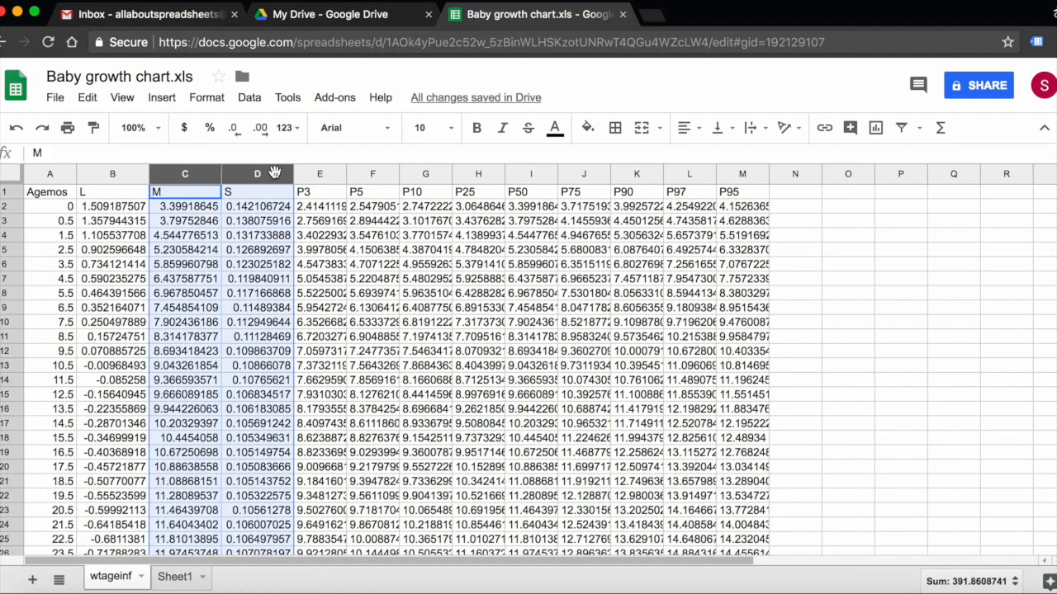
pyautogui.rightClick(257, 173)
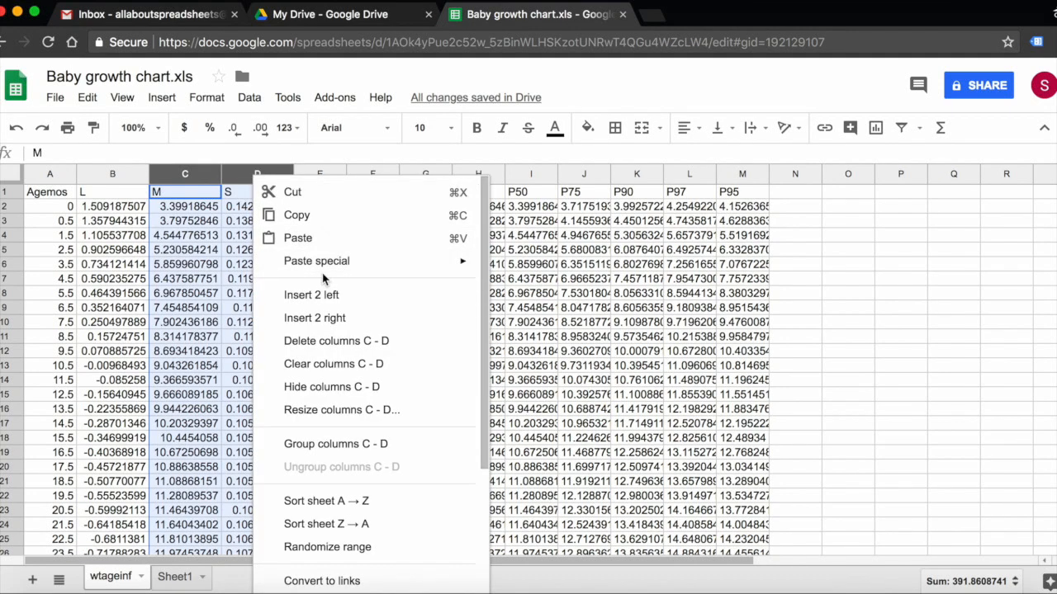
pyautogui.moveTo(363, 294)
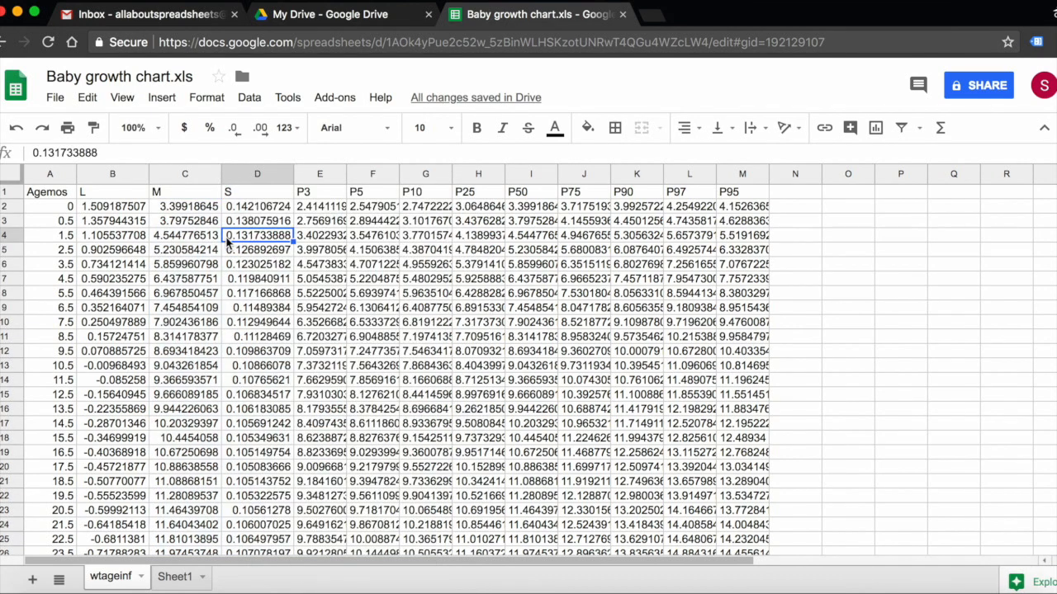
pyautogui.click(185, 173)
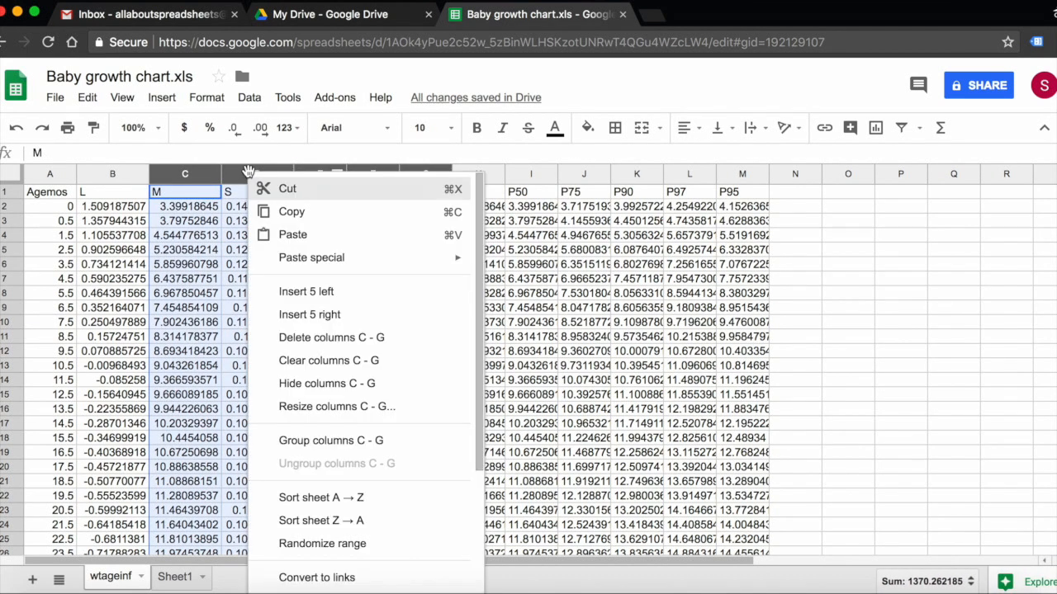
pyautogui.moveTo(307, 291)
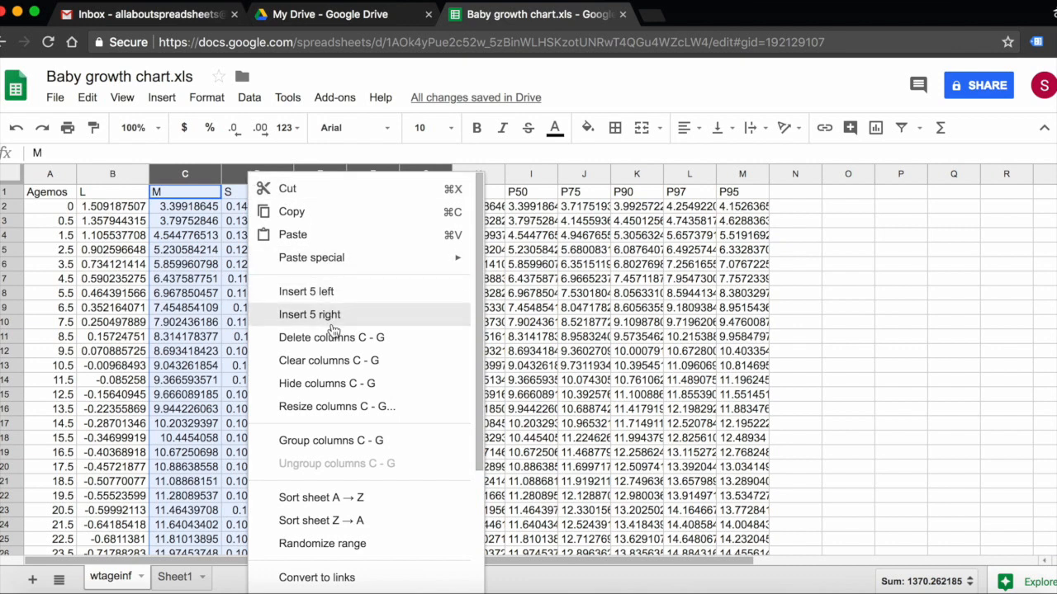
pyautogui.moveTo(244, 264)
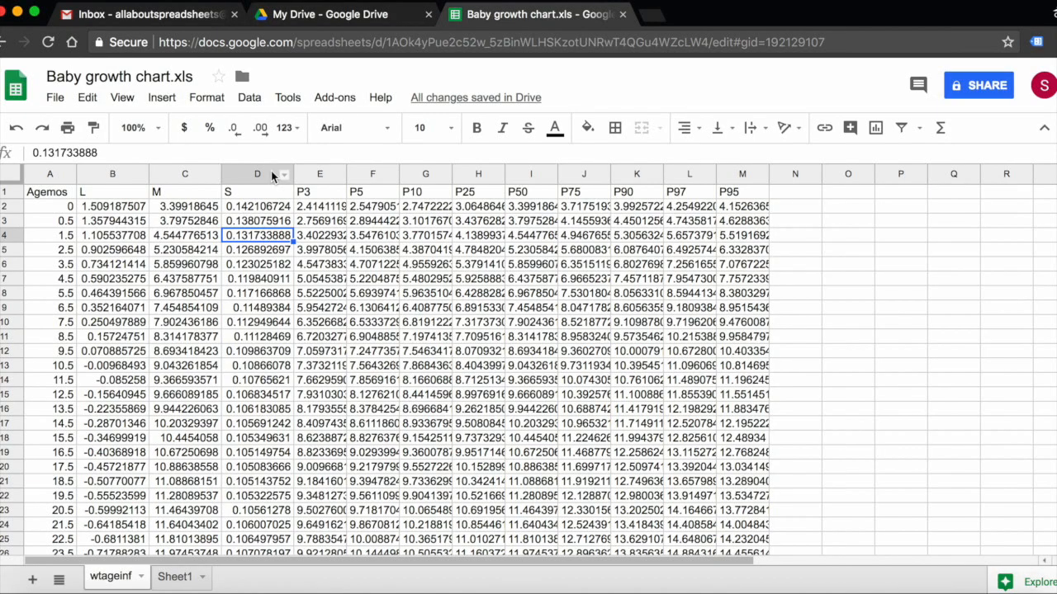
# Select the S column, then a P90 cell, then the whole P95 column
pyautogui.click(257, 173)
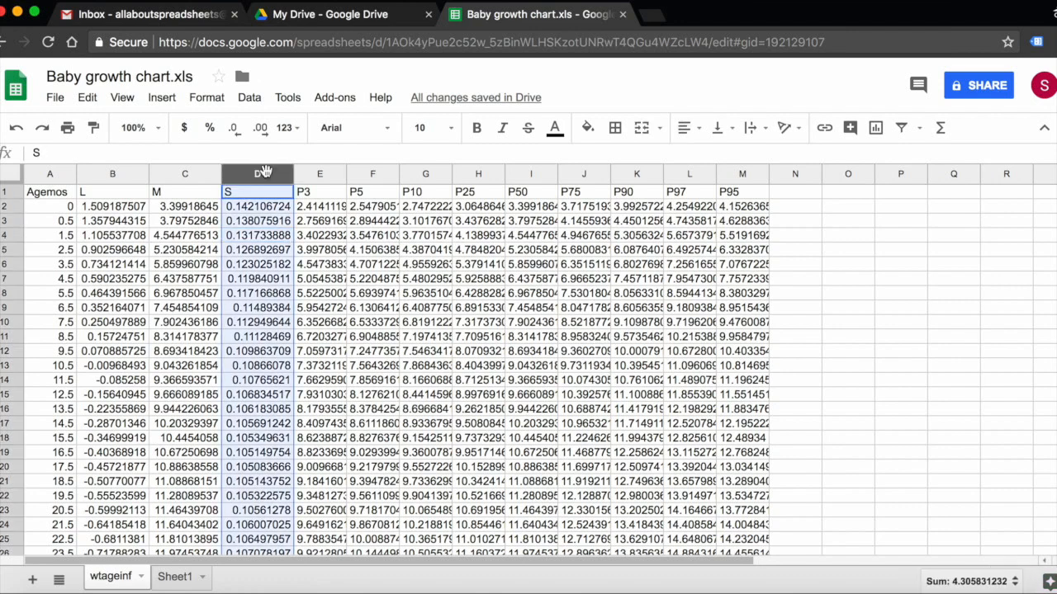
pyautogui.click(637, 309)
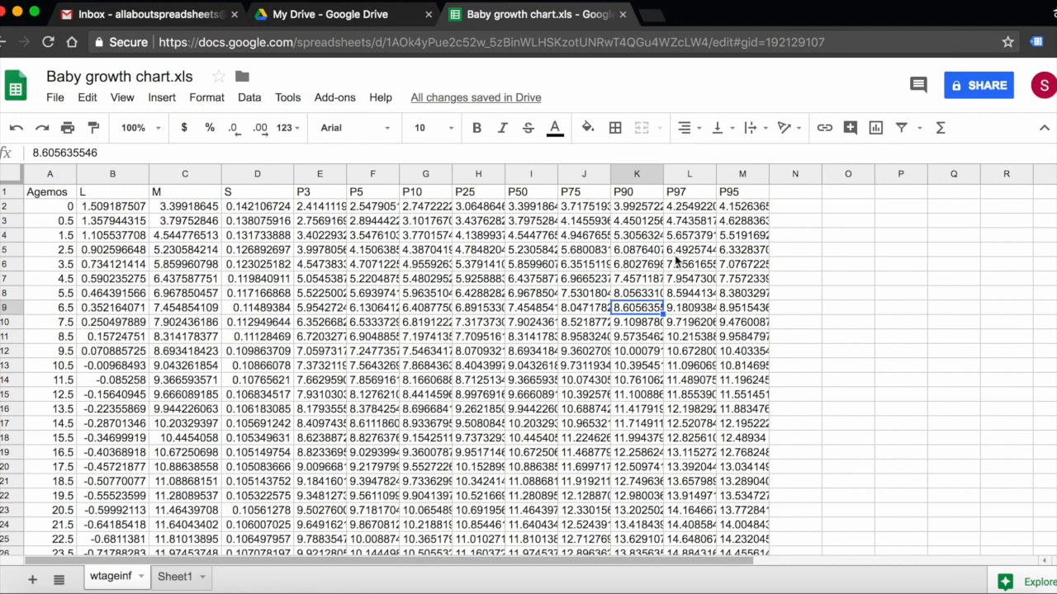
pyautogui.moveTo(691, 173)
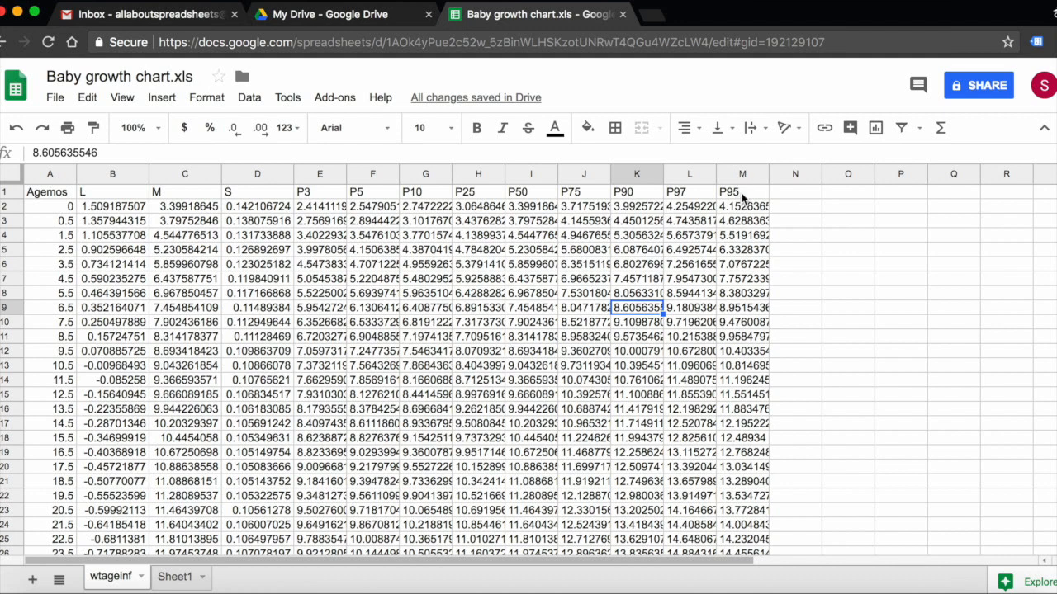
pyautogui.moveTo(741, 175)
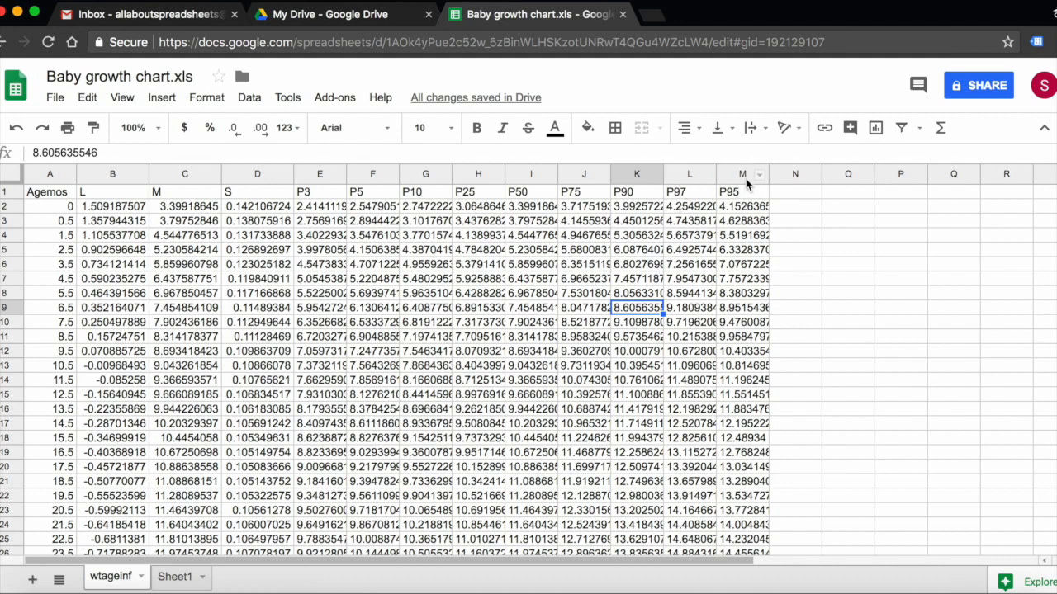
pyautogui.click(741, 173)
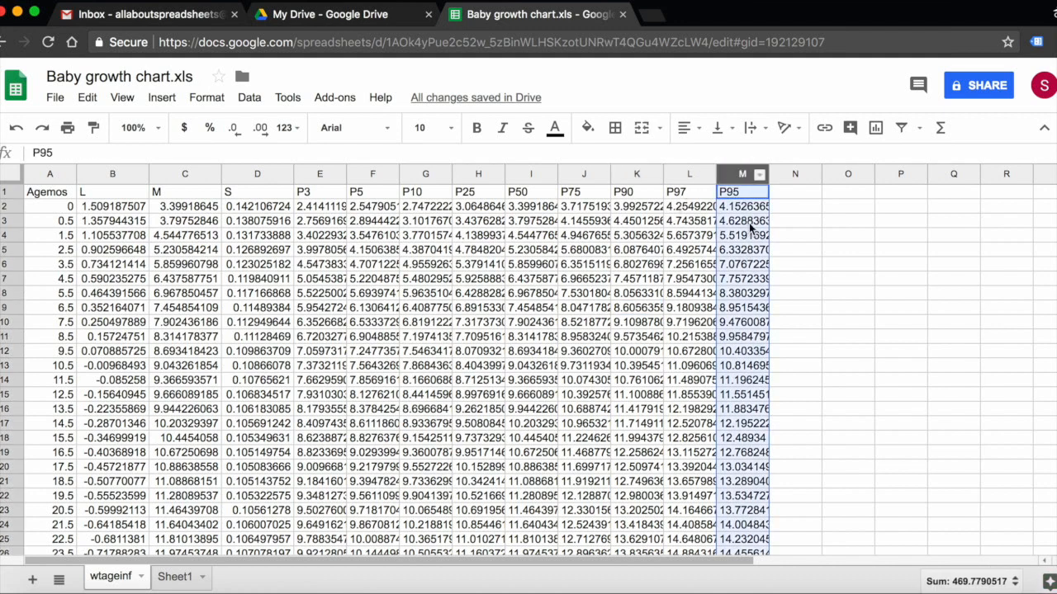